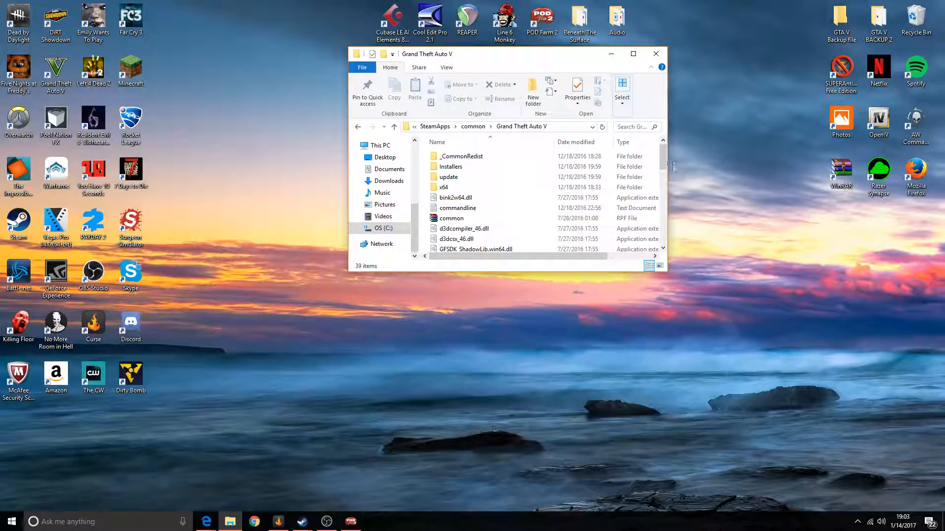
Step: Open a second File Explorer window showing drive OS (C:)
{"action": "scroll", "scroll_direction": "down", "scroll_amount": 3}
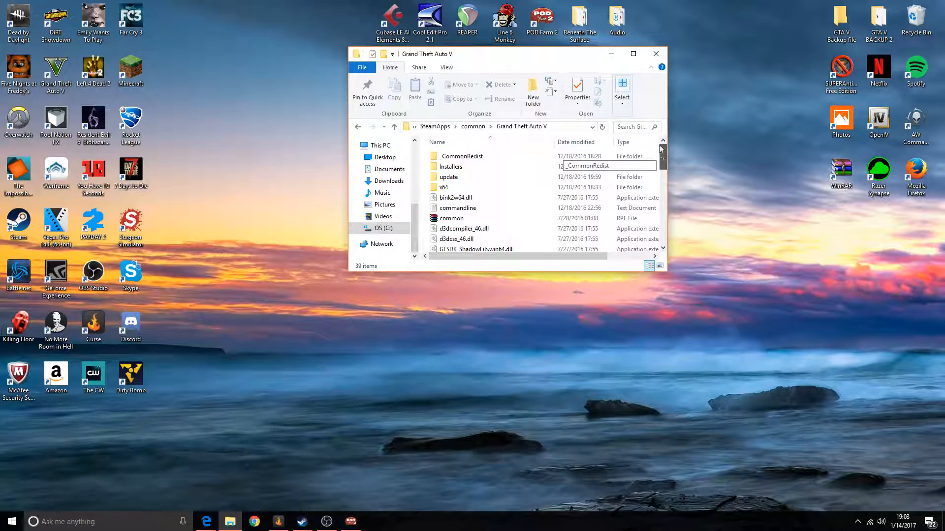
{"action": "scroll", "scroll_direction": "down", "scroll_amount": 3}
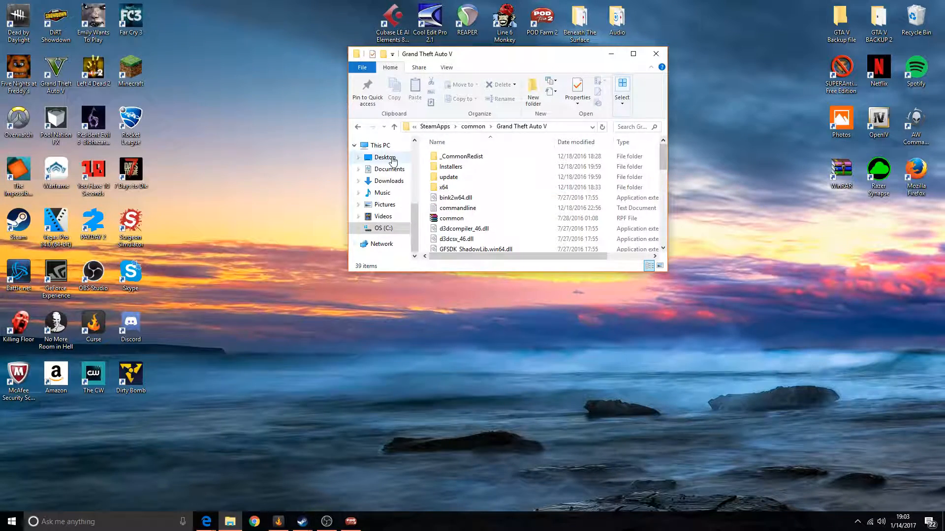
{"action": "left_click", "coordinate": [456, 198]}
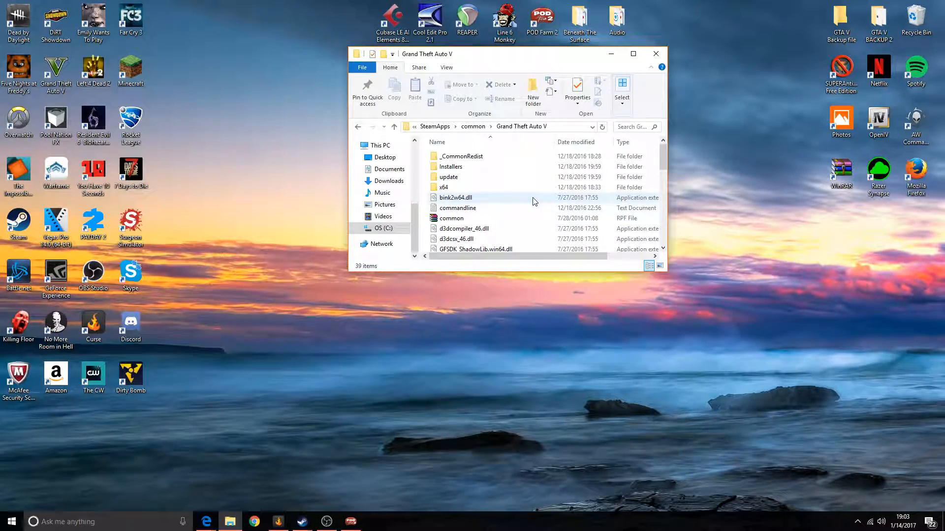
{"action": "mouse_move", "coordinate": [554, 203]}
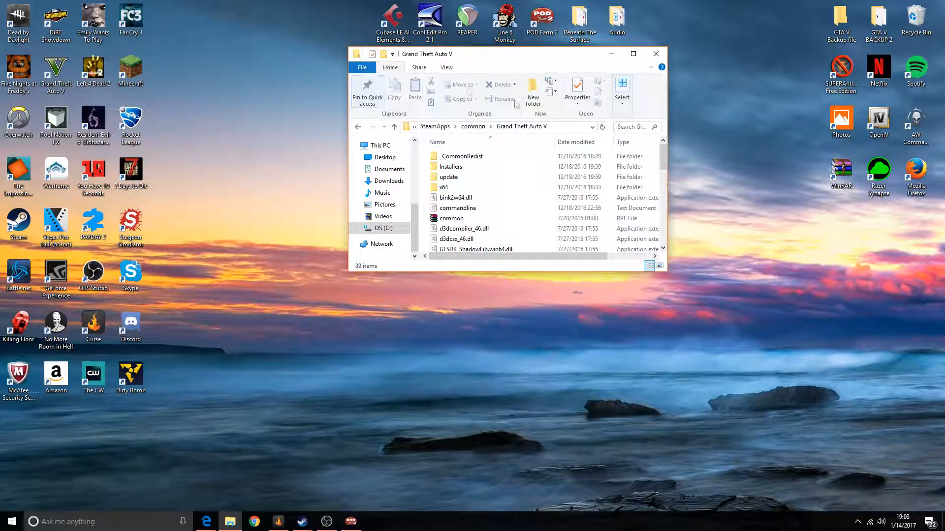
{"action": "left_click", "coordinate": [8, 521]}
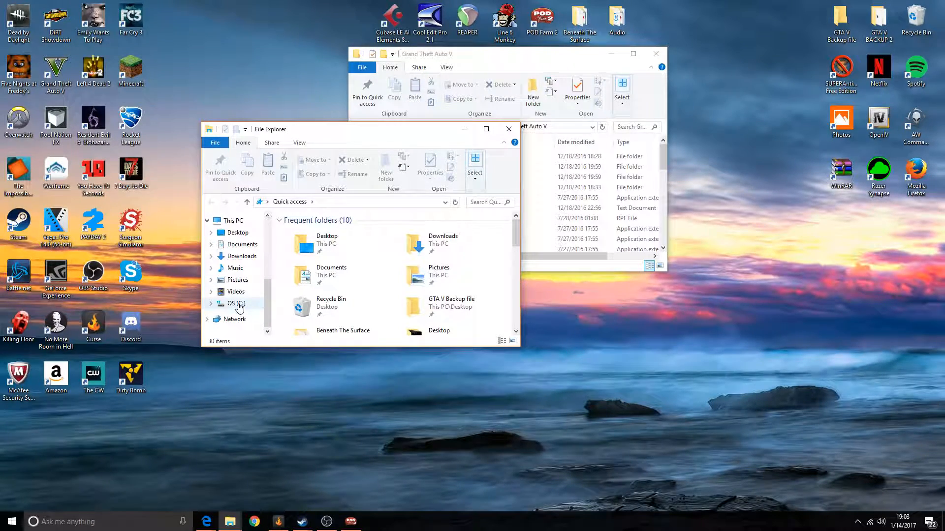
{"action": "left_click", "coordinate": [233, 303]}
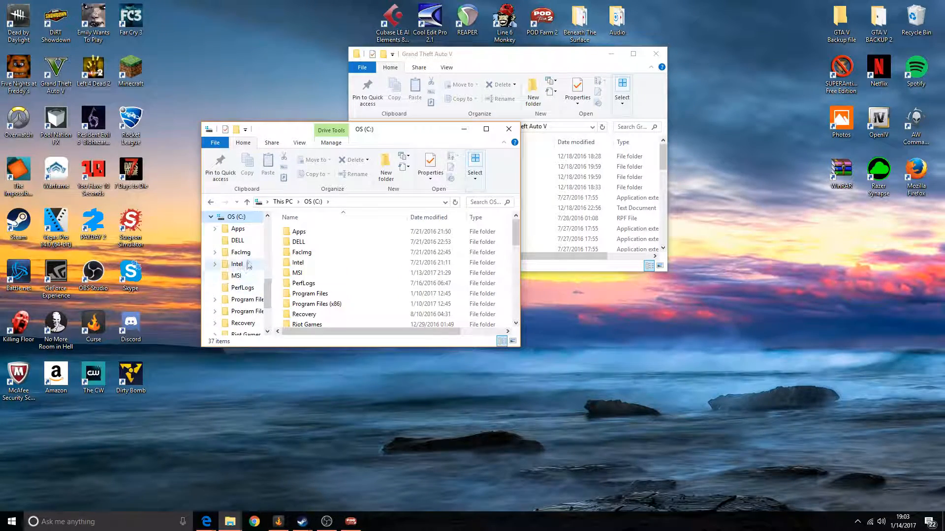
{"action": "left_click", "coordinate": [299, 231]}
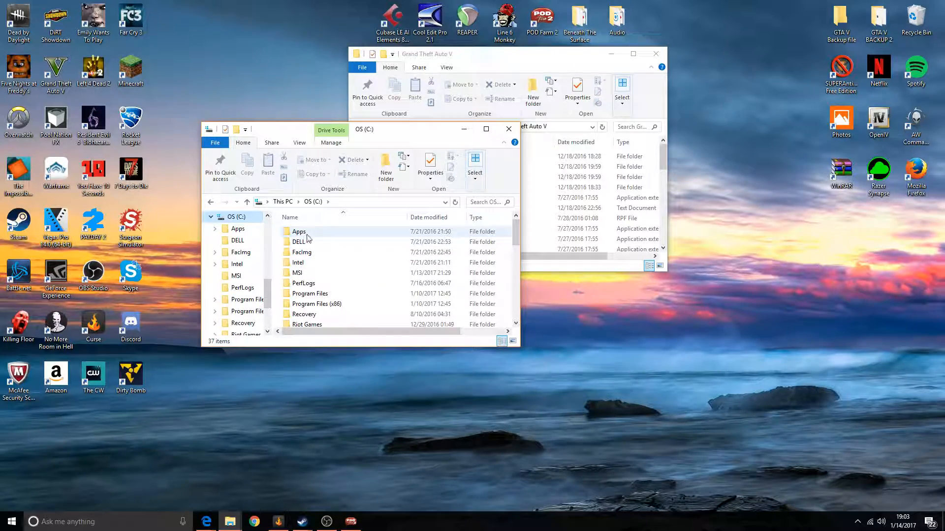
Step: Browse Program Files (x86) > Steam > SteamApps > common > Grand Theft Auto V
{"action": "double_click", "coordinate": [298, 231]}
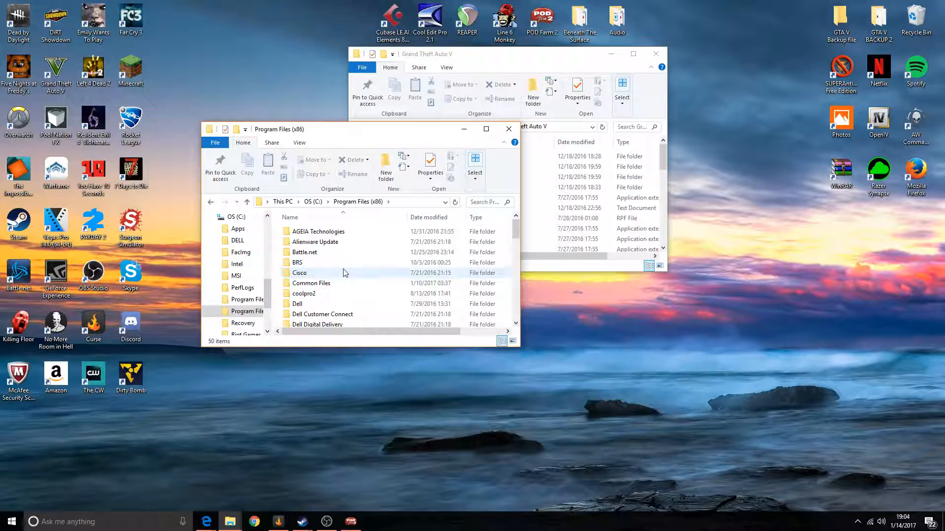
{"action": "scroll", "scroll_direction": "down", "scroll_amount": 3}
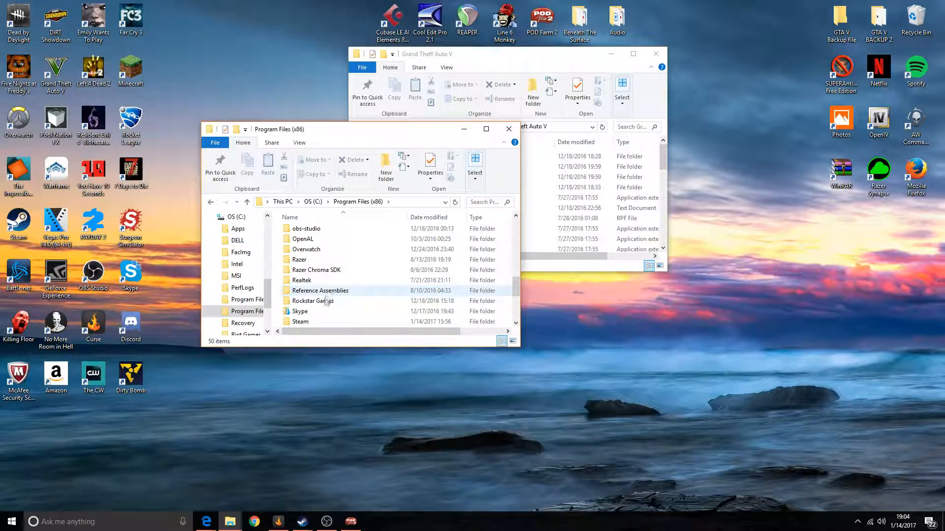
{"action": "double_click", "coordinate": [300, 321]}
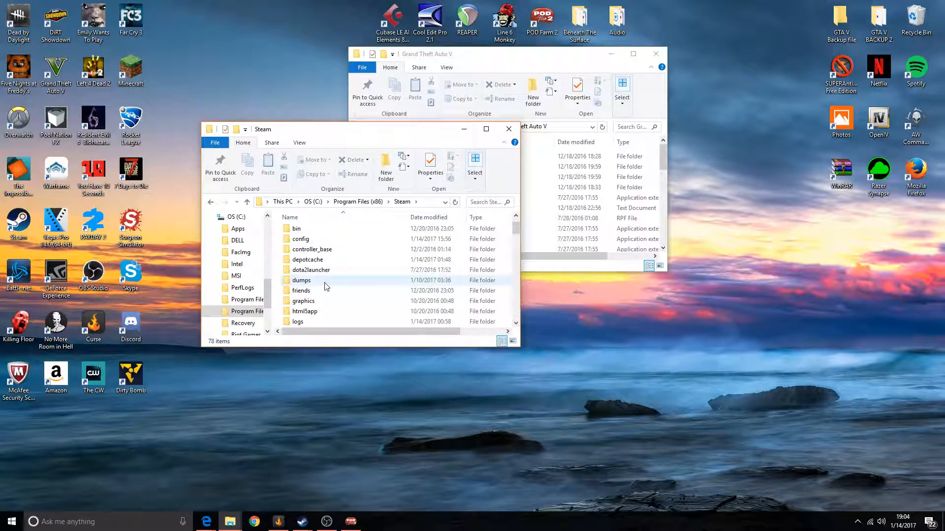
{"action": "scroll", "scroll_direction": "down", "scroll_amount": 3}
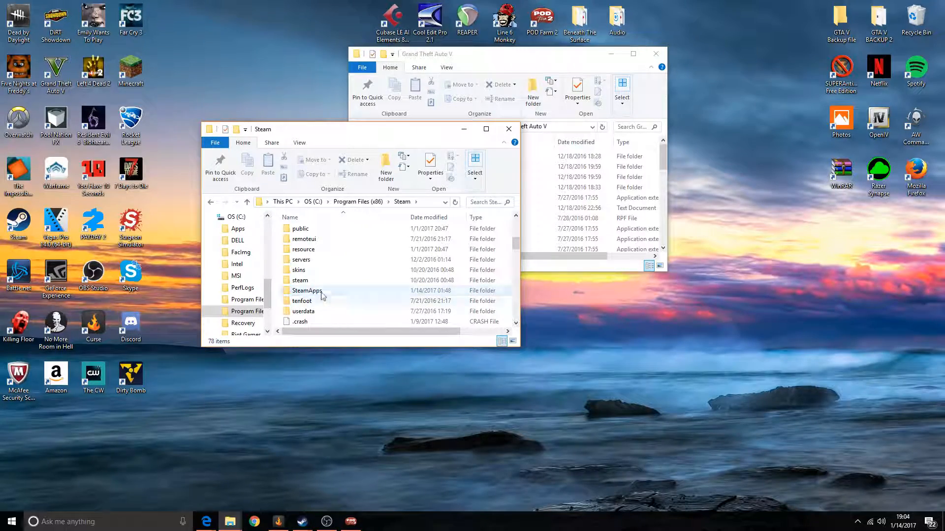
{"action": "double_click", "coordinate": [307, 290]}
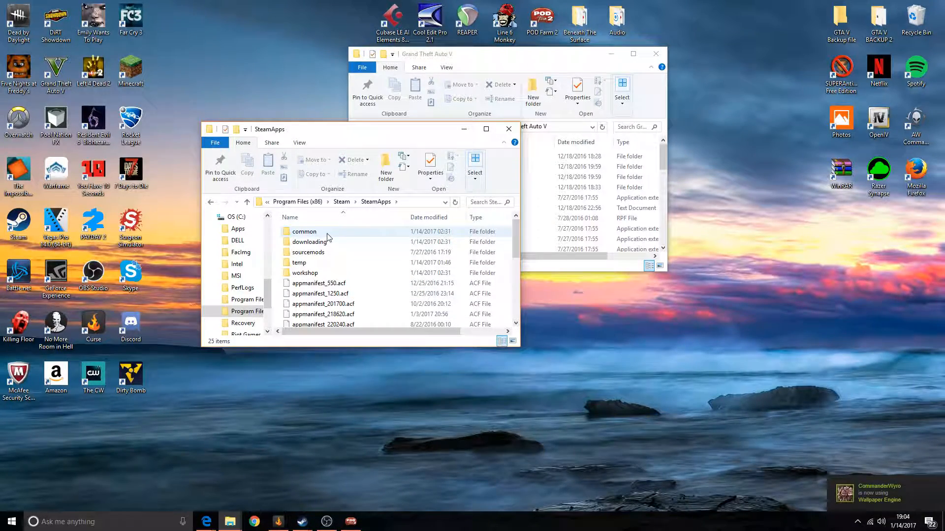
{"action": "double_click", "coordinate": [304, 231]}
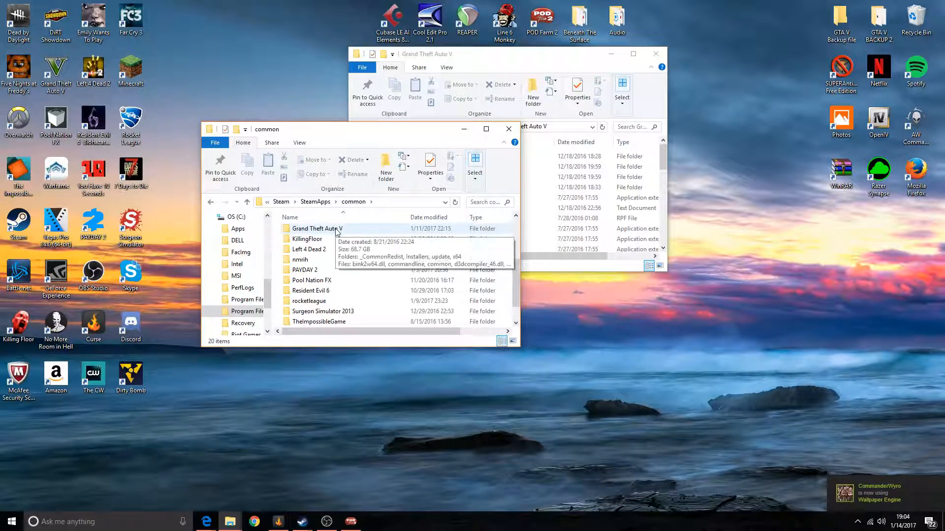
{"action": "double_click", "coordinate": [316, 228]}
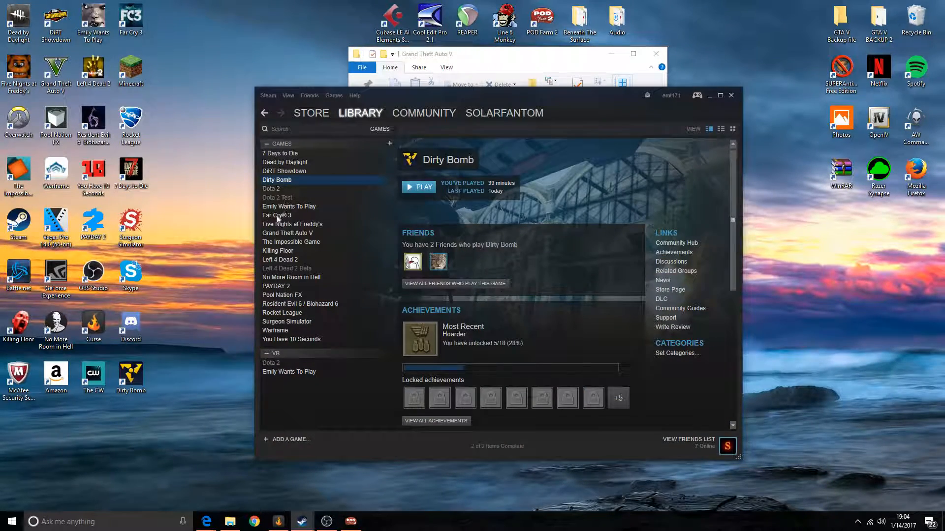
{"action": "mouse_move", "coordinate": [304, 244]}
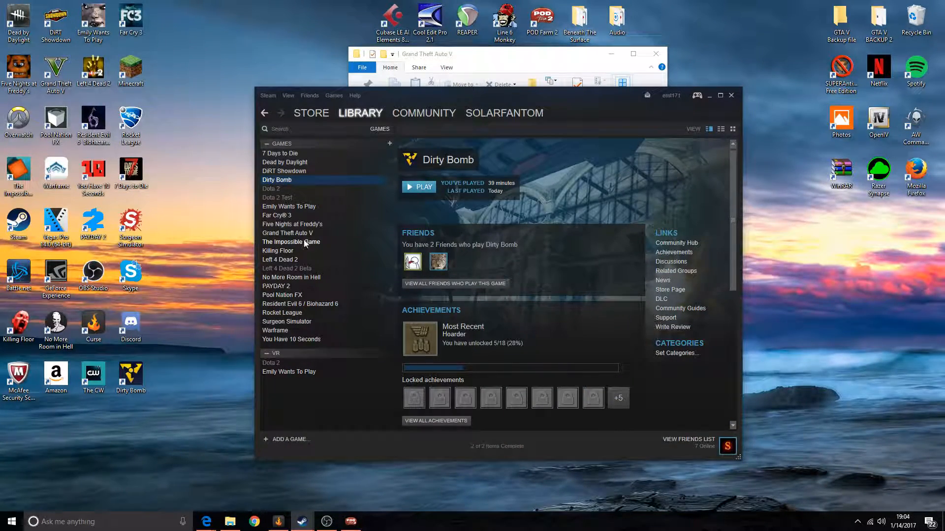
Step: Show Grand Theft Auto V's Properties in the Steam Library on the Local Files page
{"action": "right_click", "coordinate": [287, 233]}
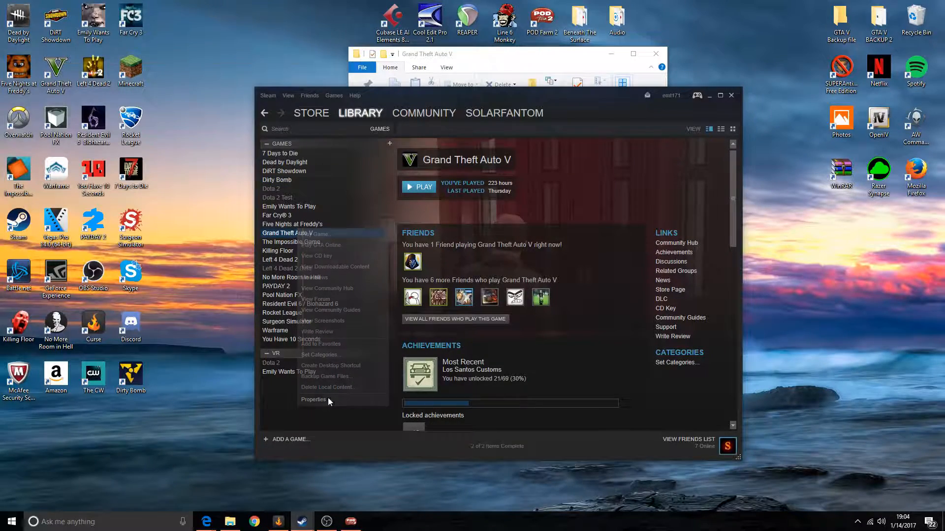
{"action": "left_click", "coordinate": [314, 399]}
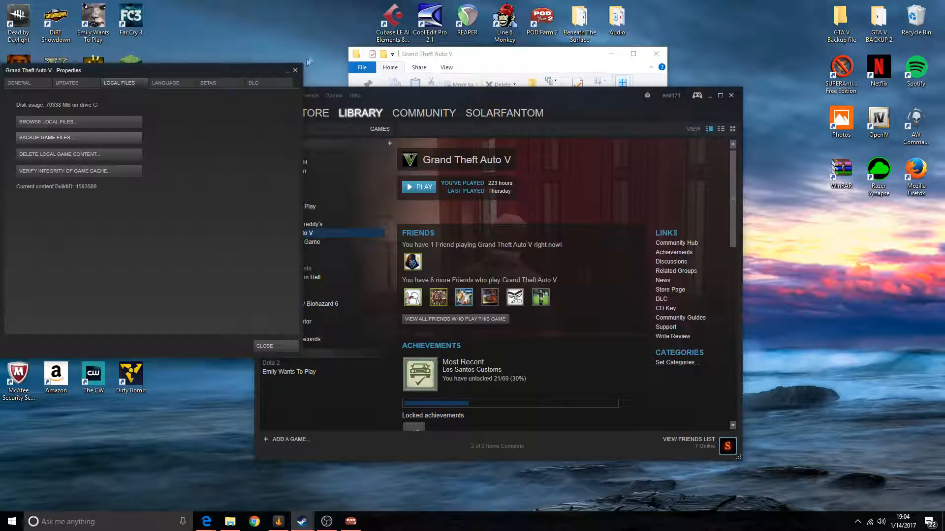
{"action": "left_click", "coordinate": [263, 345]}
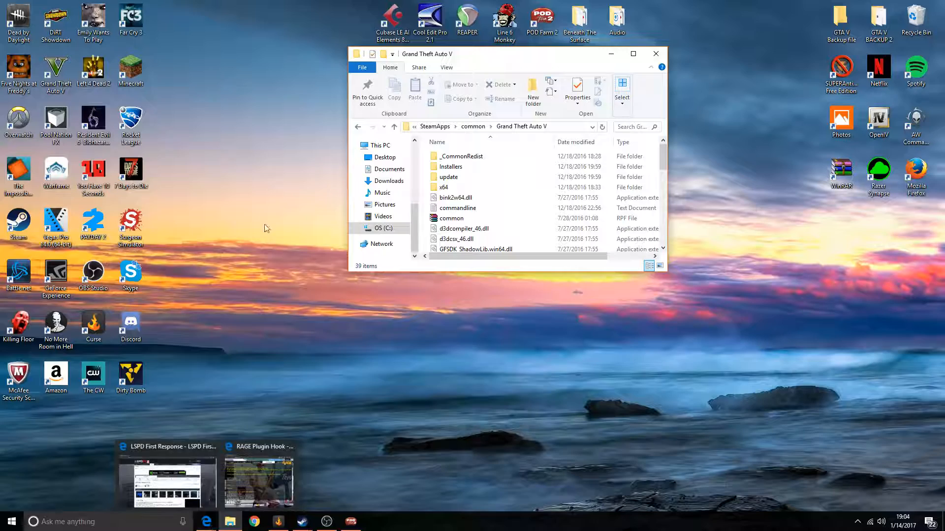
{"action": "mouse_move", "coordinate": [229, 318]}
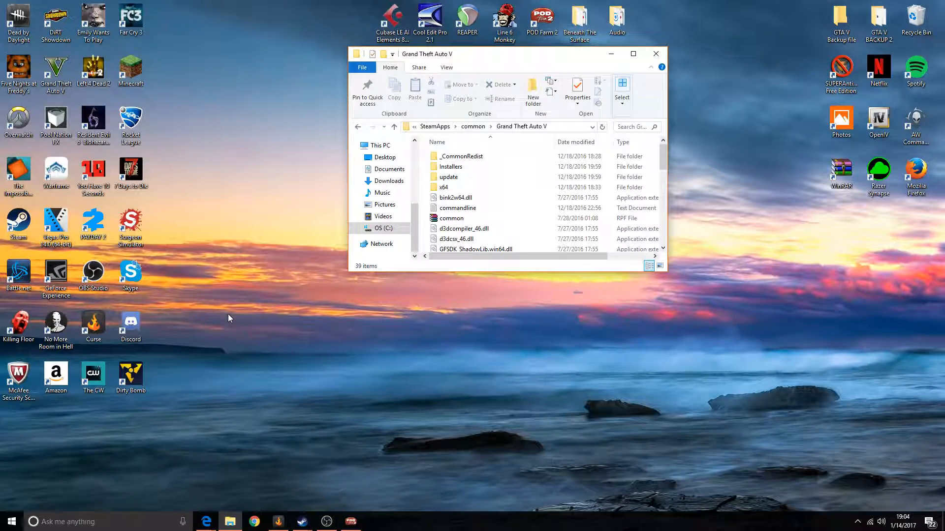
{"action": "mouse_move", "coordinate": [250, 354]}
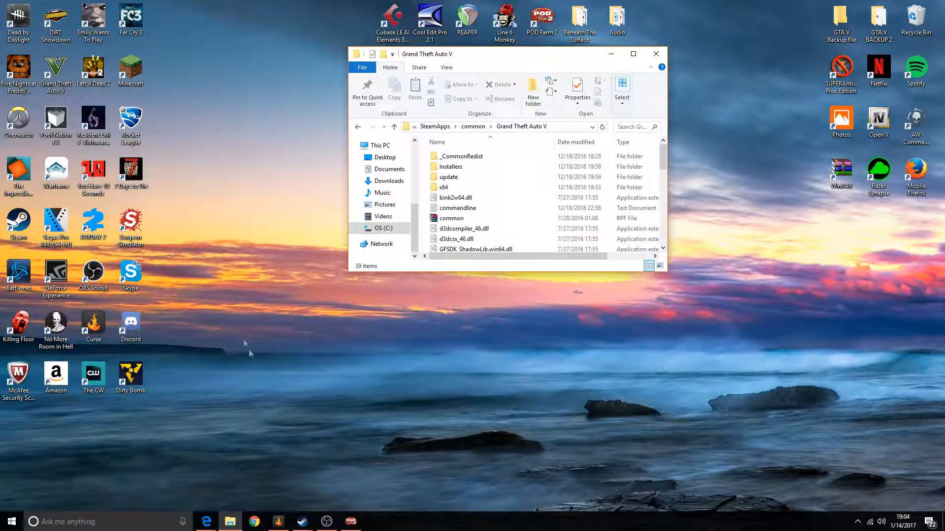
{"action": "mouse_move", "coordinate": [206, 522]}
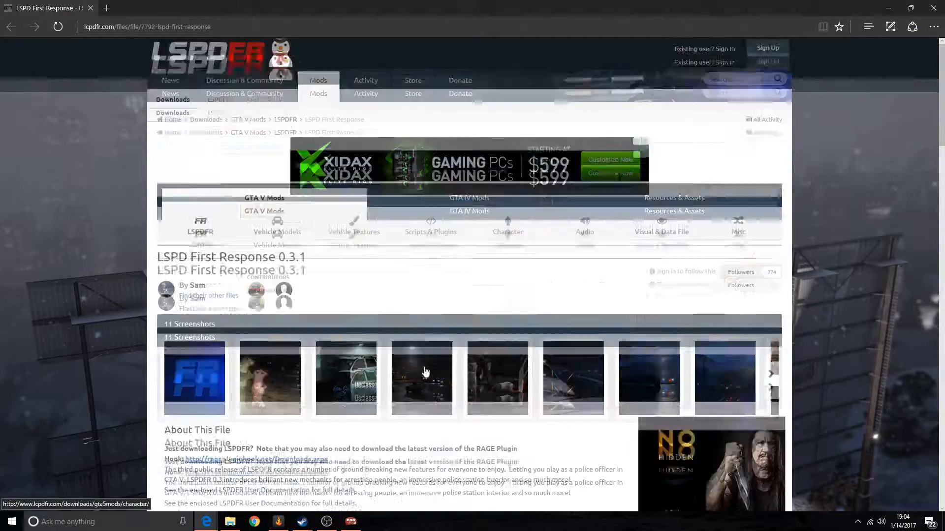
Step: Request the LSPD First Response 0.3.1 download on lcpdfr.com and accept the terms
{"action": "scroll", "scroll_direction": "down", "scroll_amount": 3}
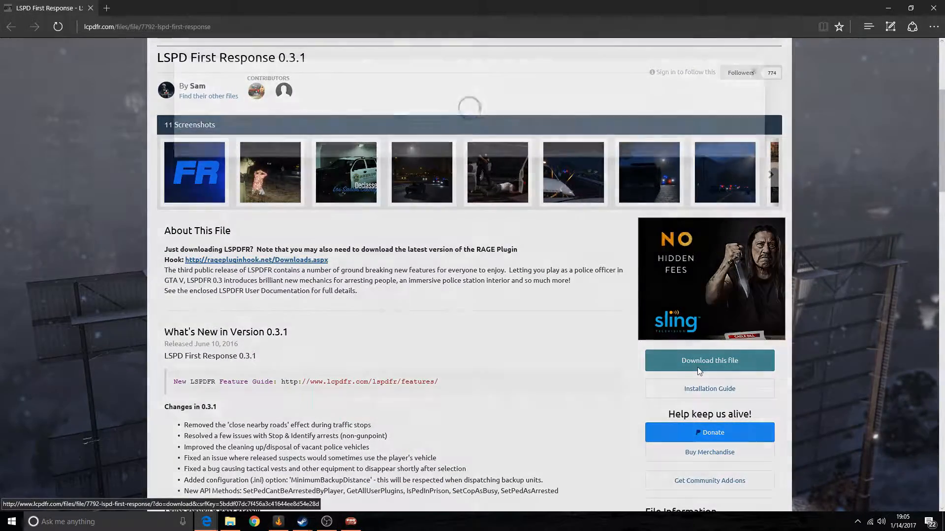
{"action": "left_click", "coordinate": [709, 360]}
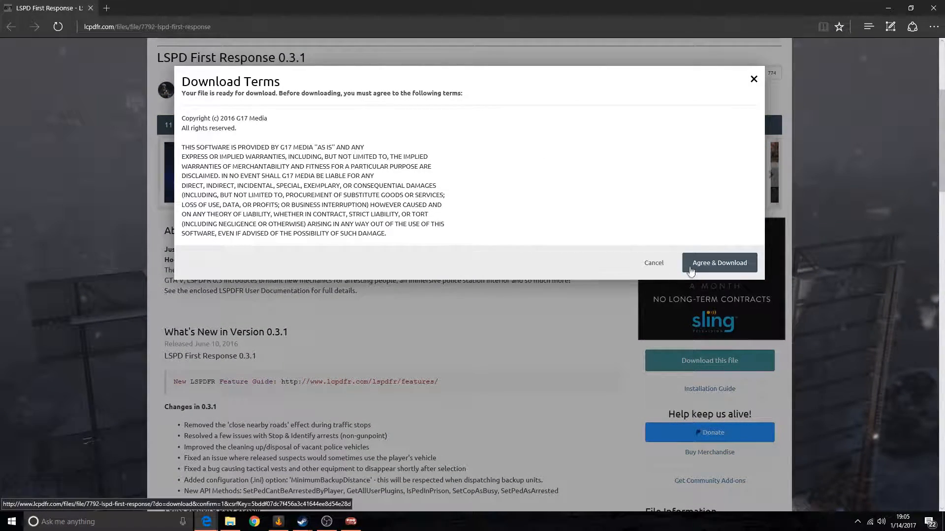
{"action": "left_click", "coordinate": [719, 262]}
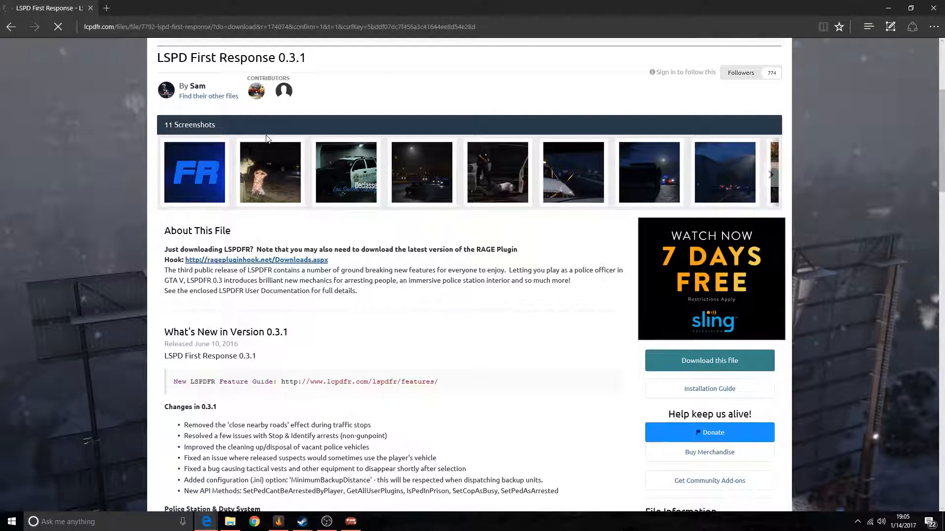
{"action": "left_click", "coordinate": [709, 360]}
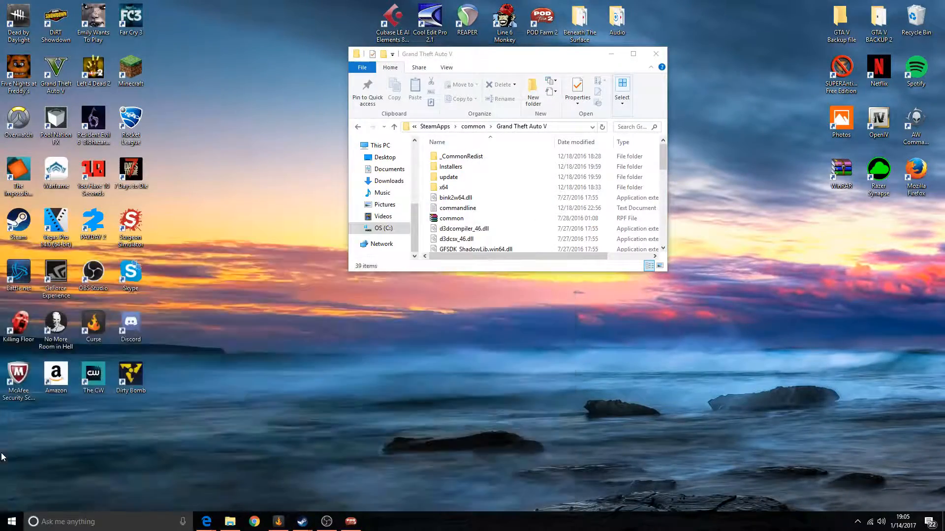
Step: Open a new File Explorer window on the Downloads folder
{"action": "left_click", "coordinate": [230, 521]}
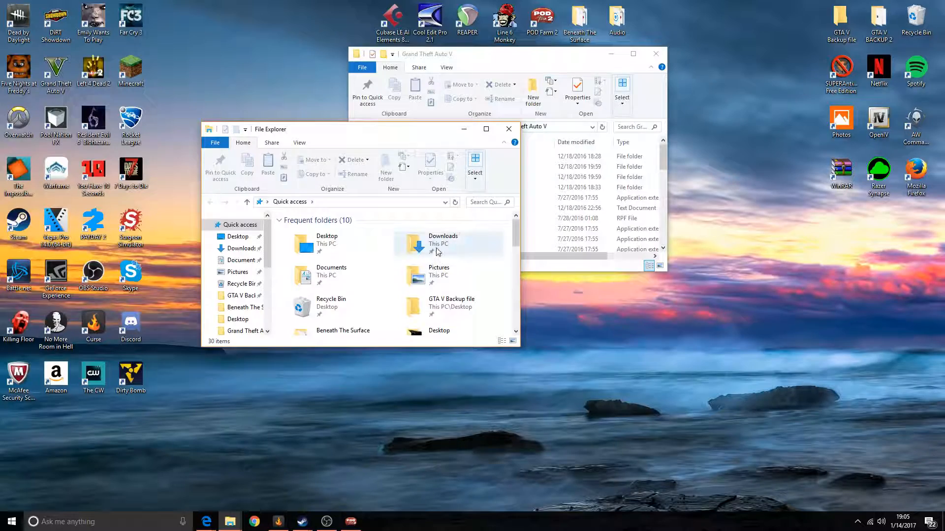
{"action": "double_click", "coordinate": [443, 243]}
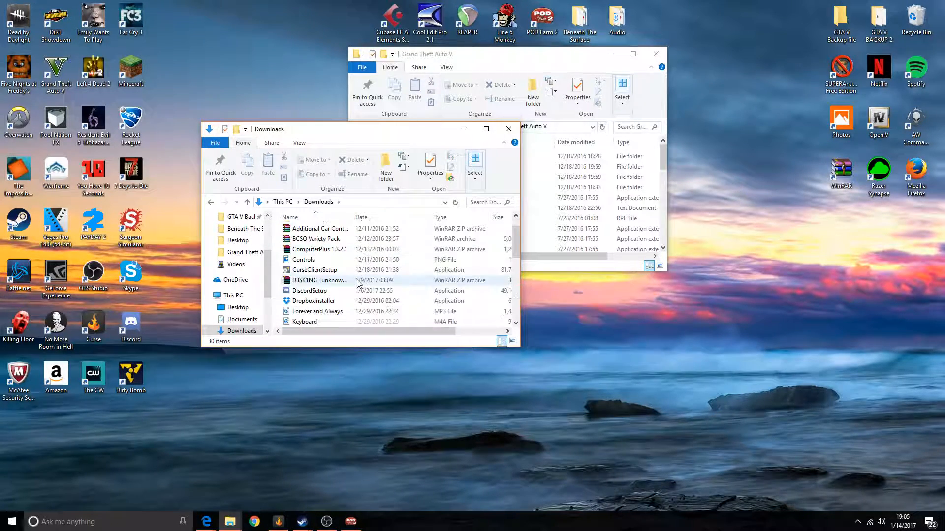
{"action": "scroll", "scroll_direction": "down", "scroll_amount": 3}
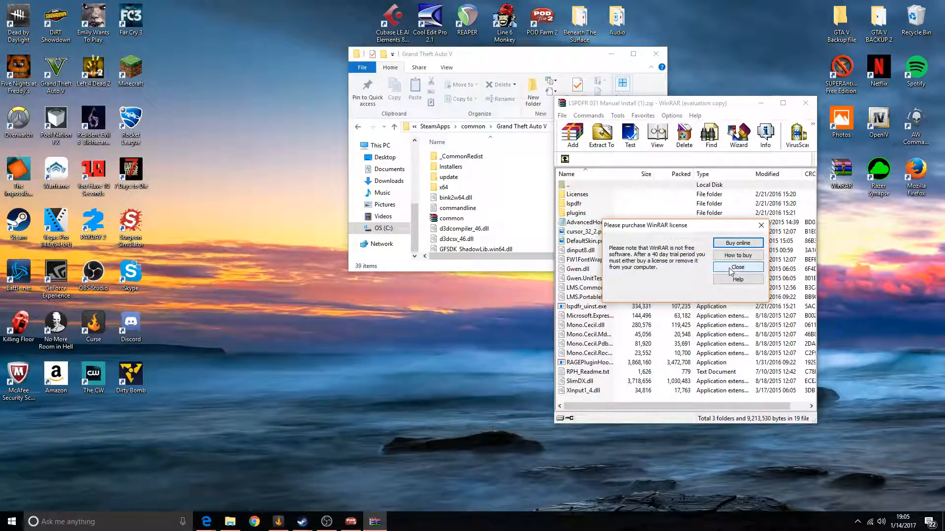
Step: Dismiss WinRAR's license reminder and drop the LSPDFR archive contents into the Grand Theft Auto V folder
{"action": "left_click", "coordinate": [738, 267]}
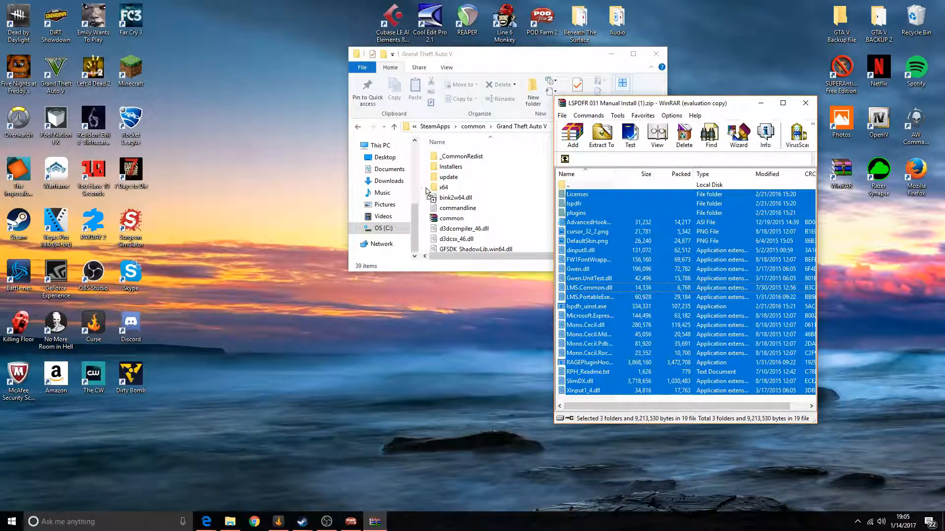
{"action": "left_click", "coordinate": [601, 132]}
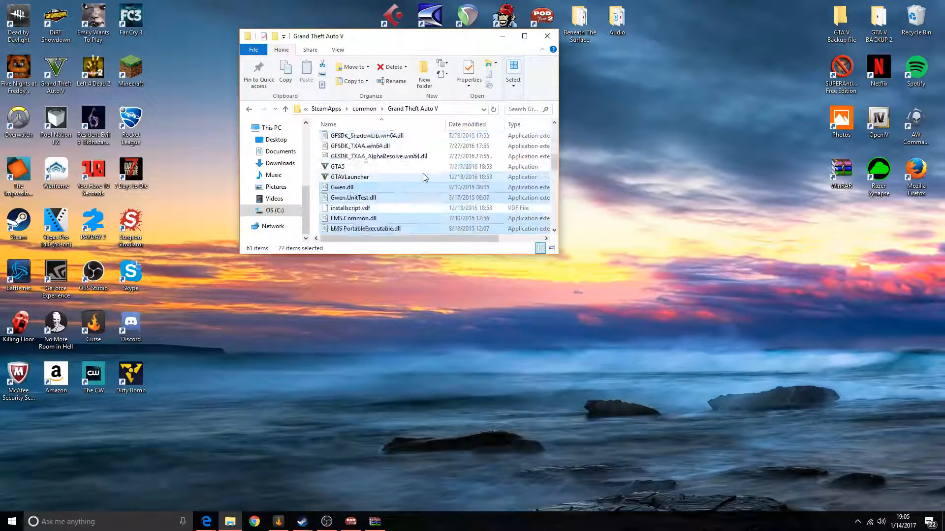
{"action": "scroll", "scroll_direction": "down", "scroll_amount": 3}
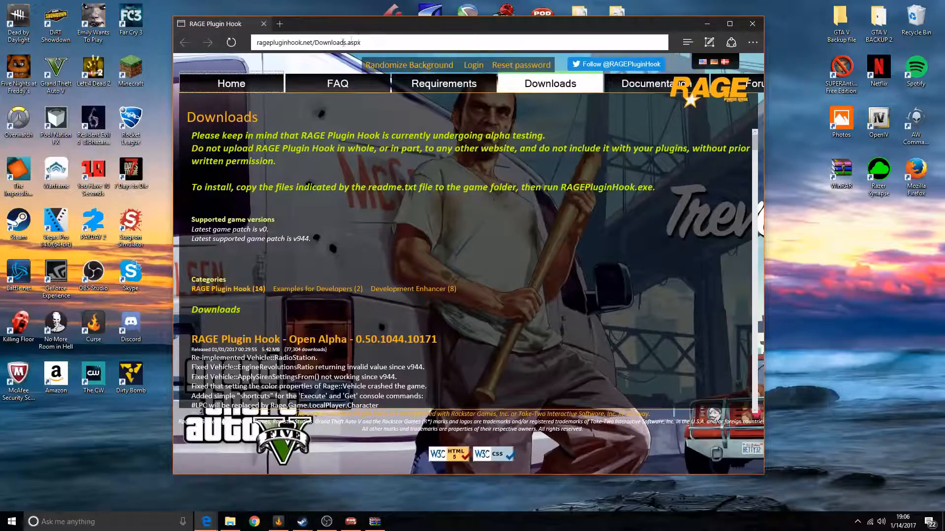
Step: Scroll the ragepluginhook.net downloads page to the Open Alpha 0.50.1044.10171 release
{"action": "scroll", "scroll_direction": "down", "scroll_amount": 3}
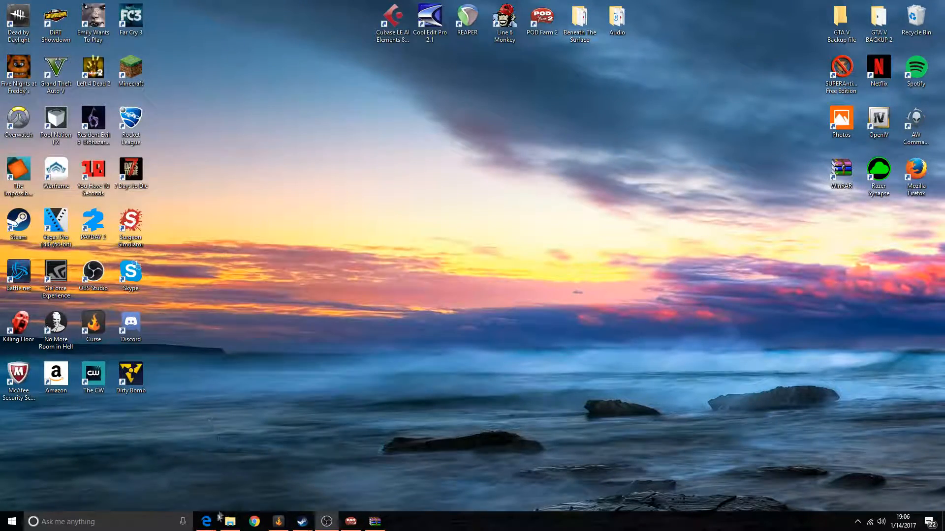
Step: Open the newest RAGEPluginHook zip from Downloads in a new Explorer window
{"action": "left_click", "coordinate": [10, 521]}
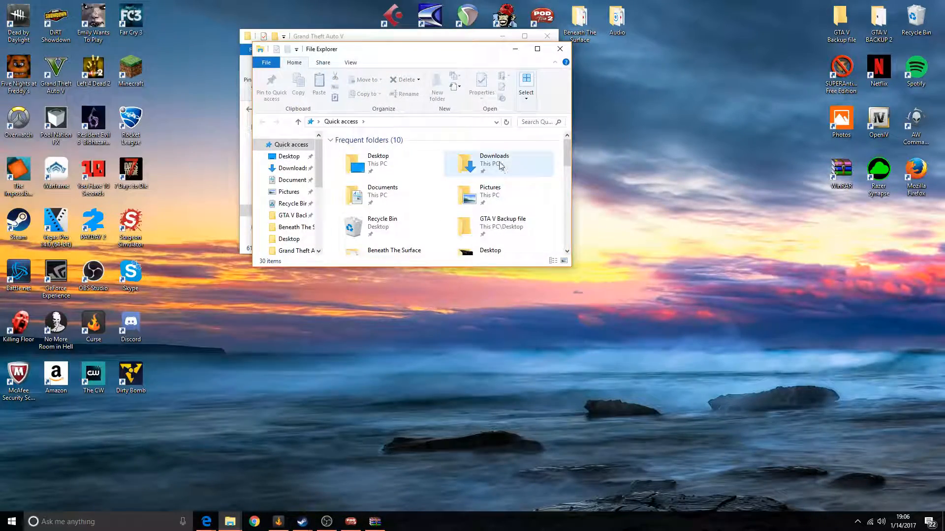
{"action": "double_click", "coordinate": [494, 162]}
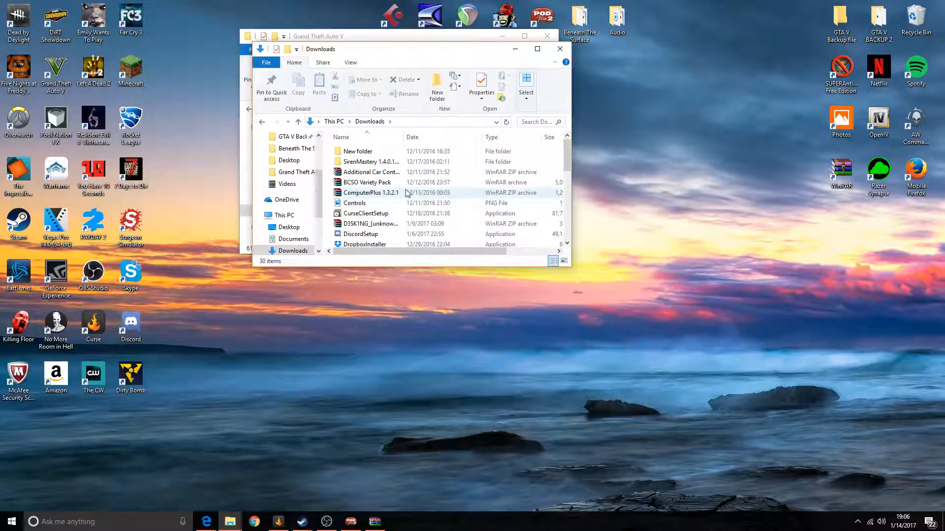
{"action": "scroll", "scroll_direction": "down", "scroll_amount": 3}
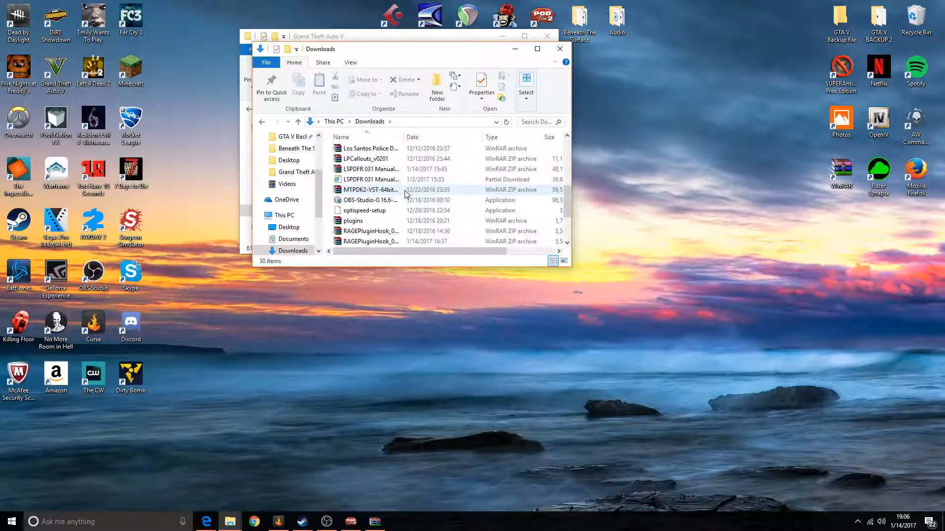
{"action": "scroll", "scroll_direction": "down", "scroll_amount": 3}
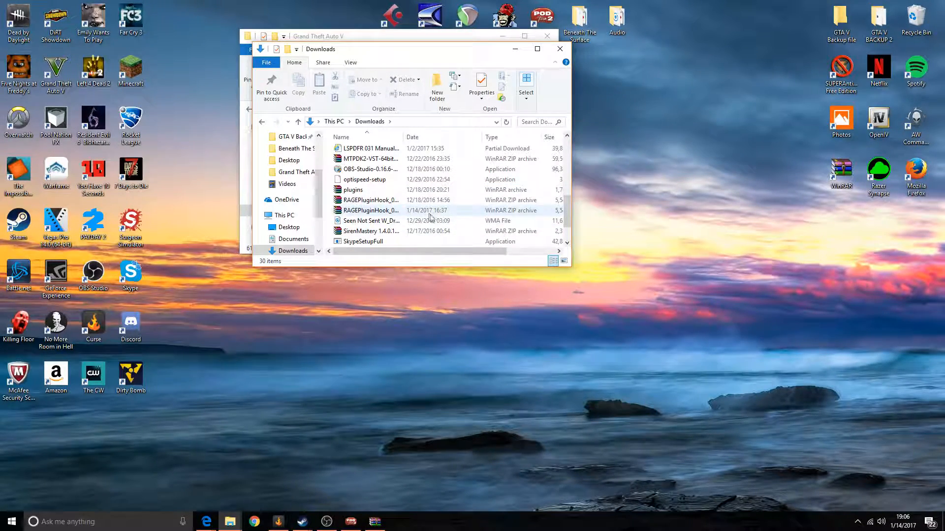
{"action": "double_click", "coordinate": [371, 210]}
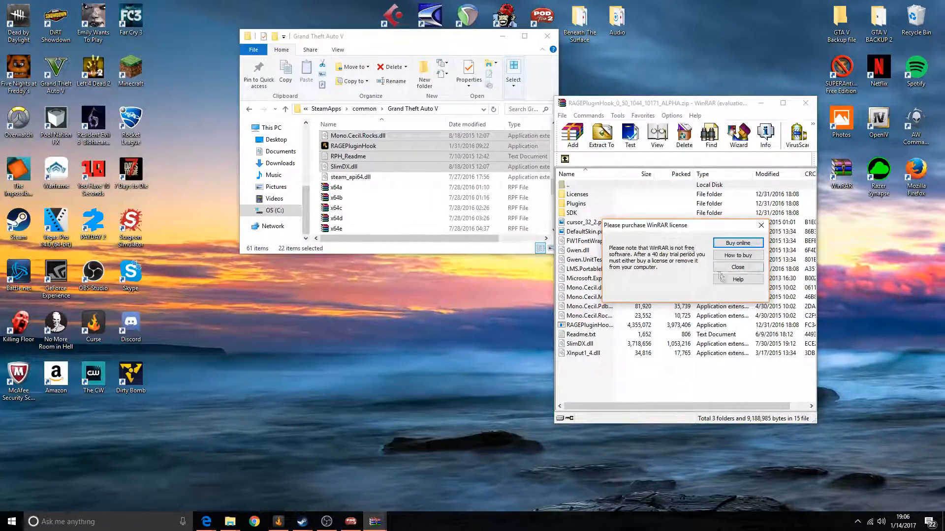
Step: Copy all RAGE Plugin Hook archive items into Grand Theft Auto V, replacing existing files
{"action": "left_click", "coordinate": [736, 267]}
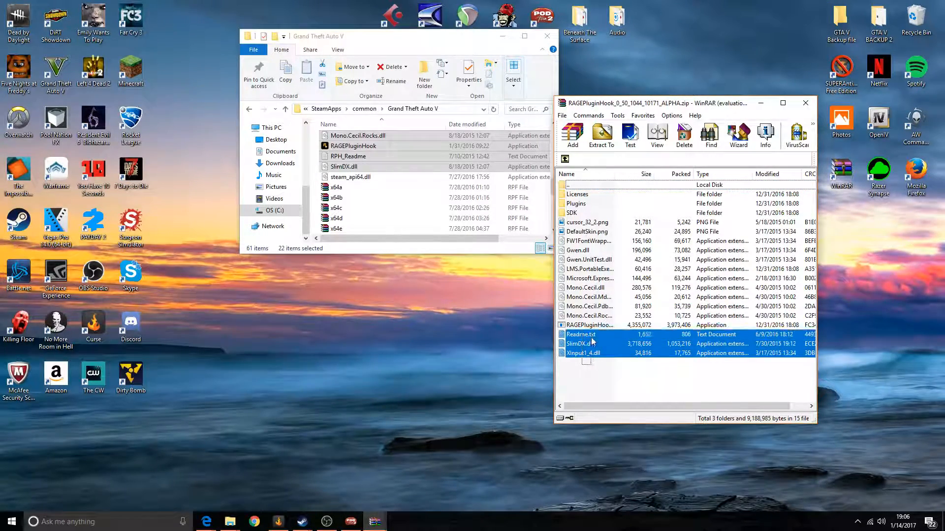
{"action": "key", "text": "ctrl+a"}
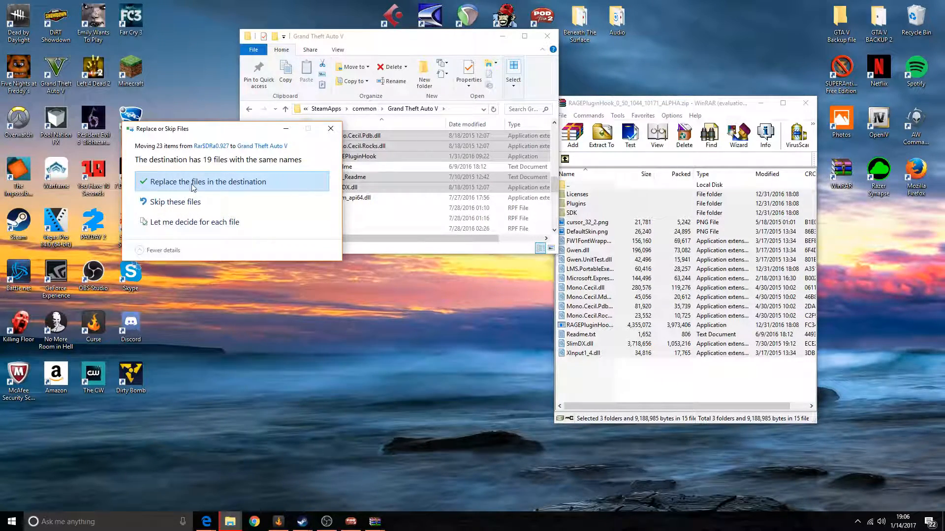
{"action": "left_click", "coordinate": [207, 182]}
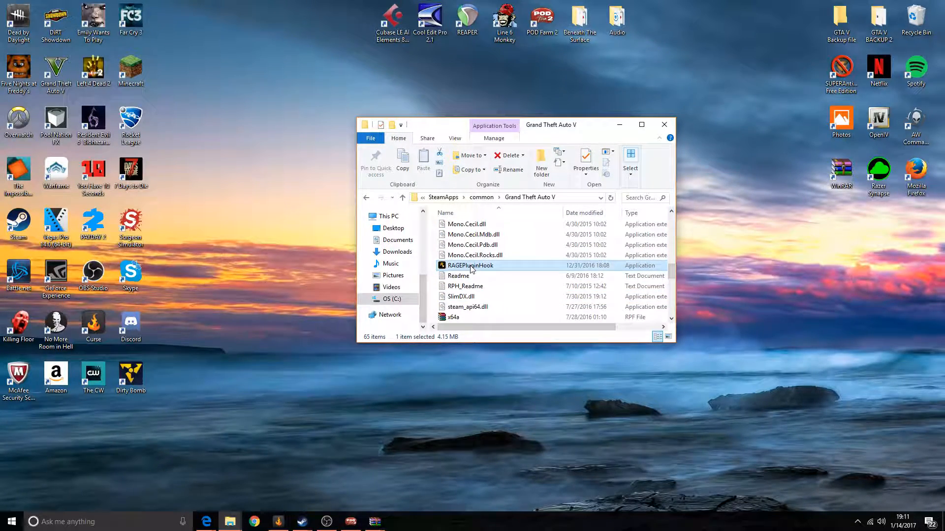
Step: Launch RAGEPluginHook.exe, accept the disclaimer, relaunch, and approve backing up the game version
{"action": "double_click", "coordinate": [470, 266]}
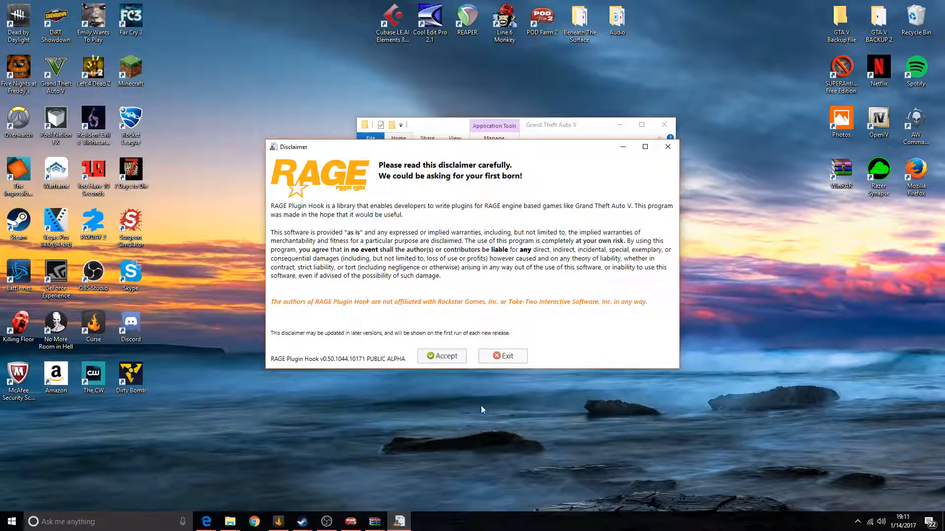
{"action": "left_click", "coordinate": [441, 355]}
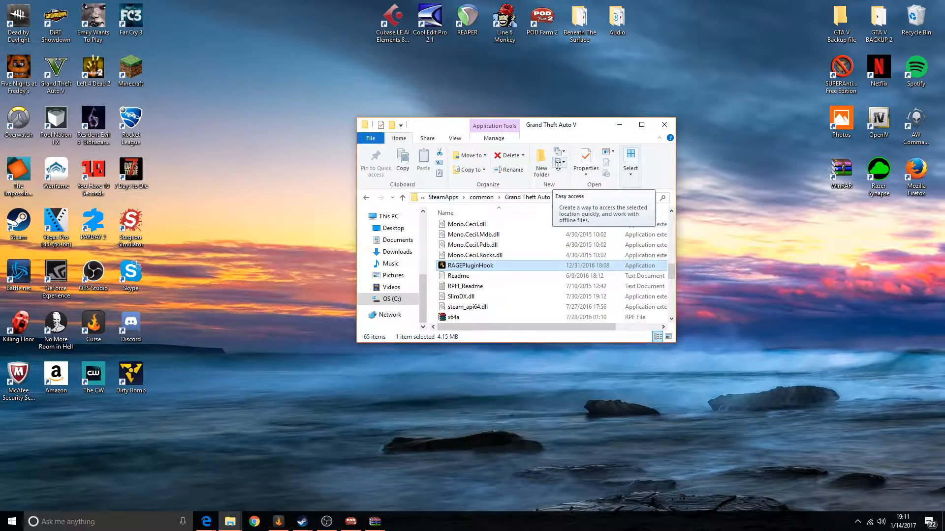
{"action": "double_click", "coordinate": [469, 265]}
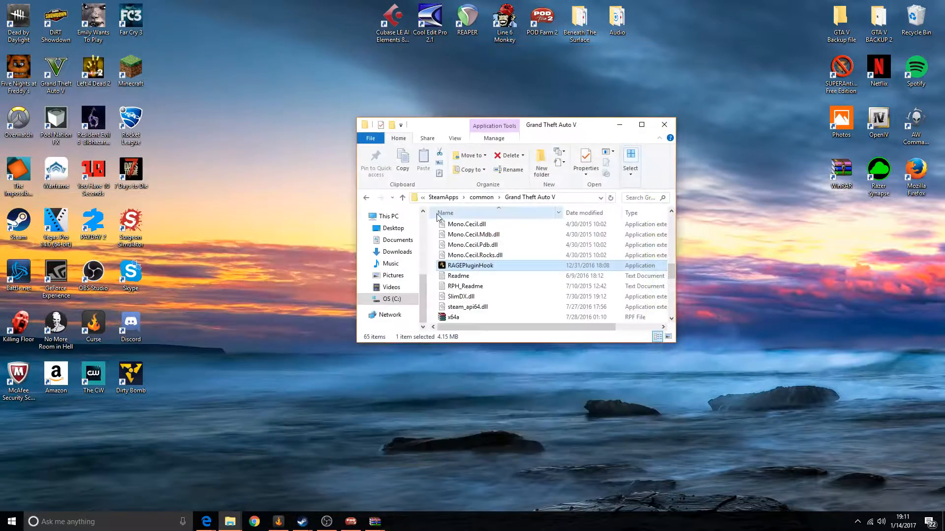
{"action": "double_click", "coordinate": [470, 265]}
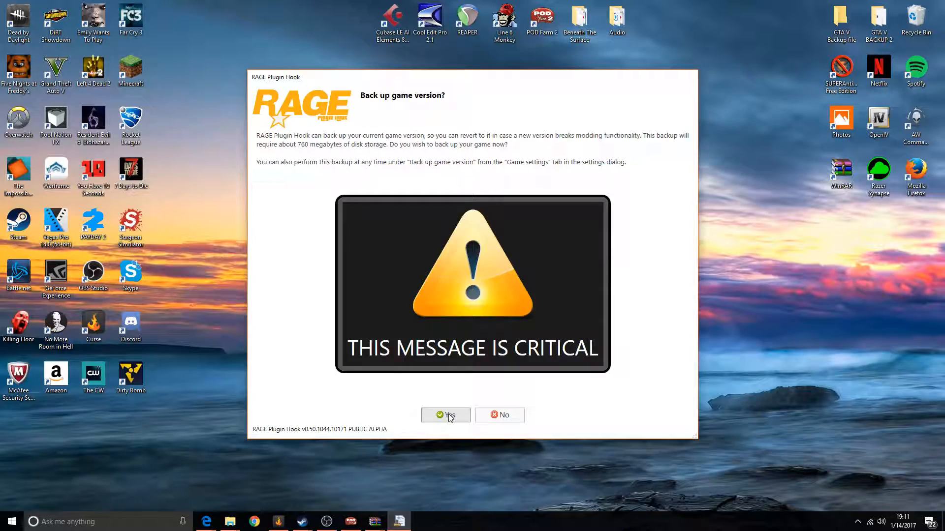
{"action": "left_click", "coordinate": [445, 415]}
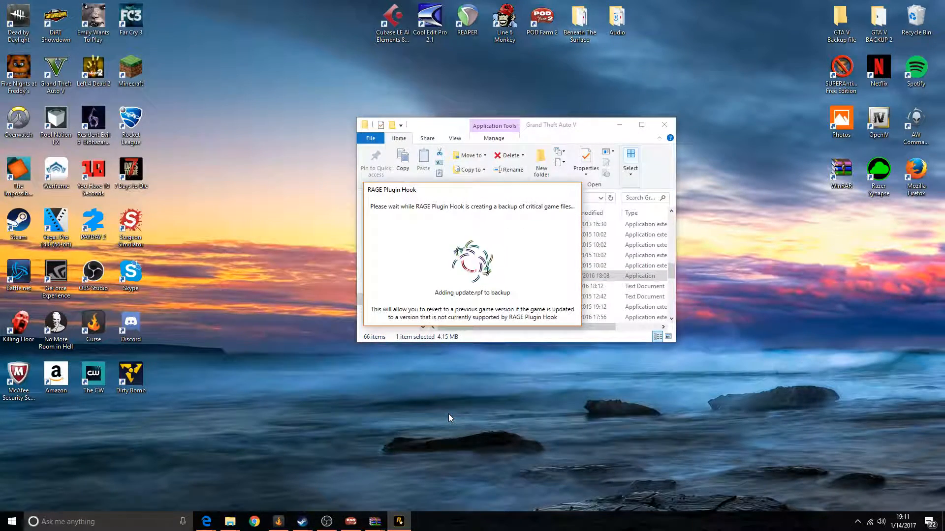
{"action": "mouse_move", "coordinate": [494, 384]}
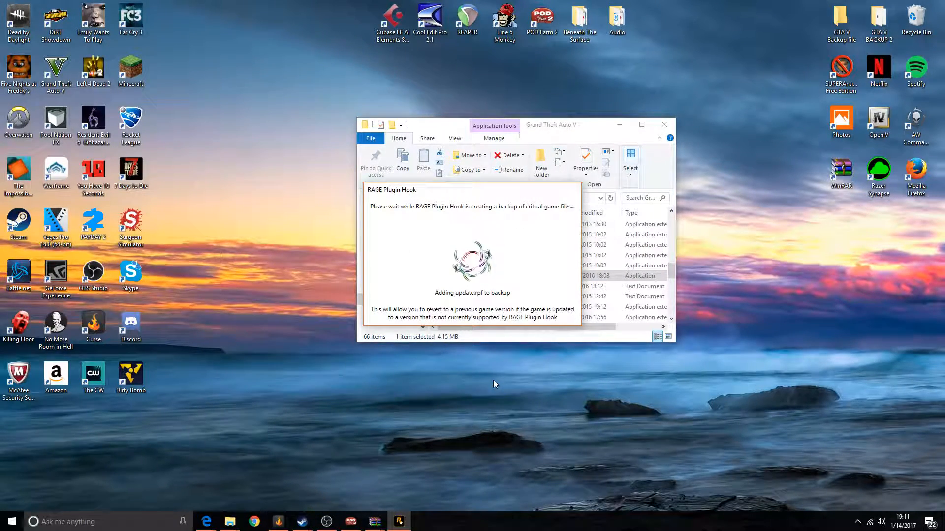
{"action": "mouse_move", "coordinate": [177, 311]}
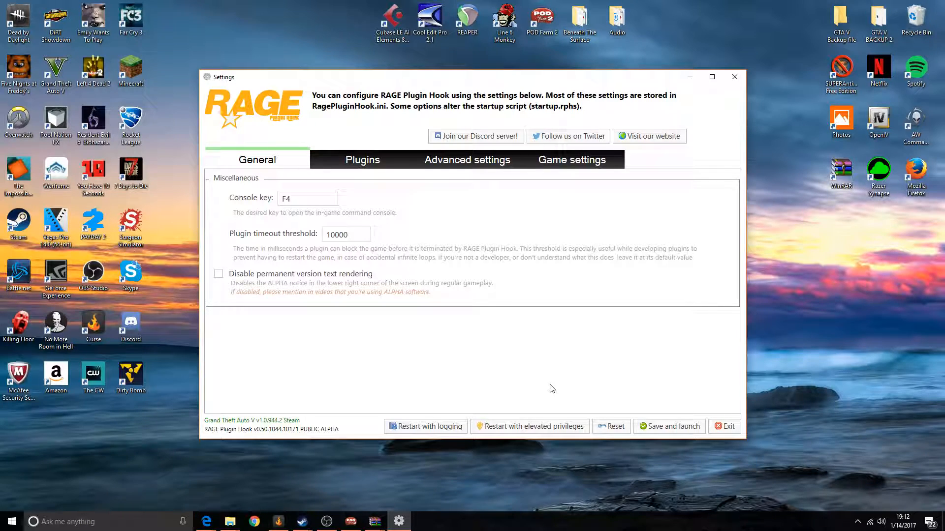
{"action": "mouse_move", "coordinate": [308, 236]}
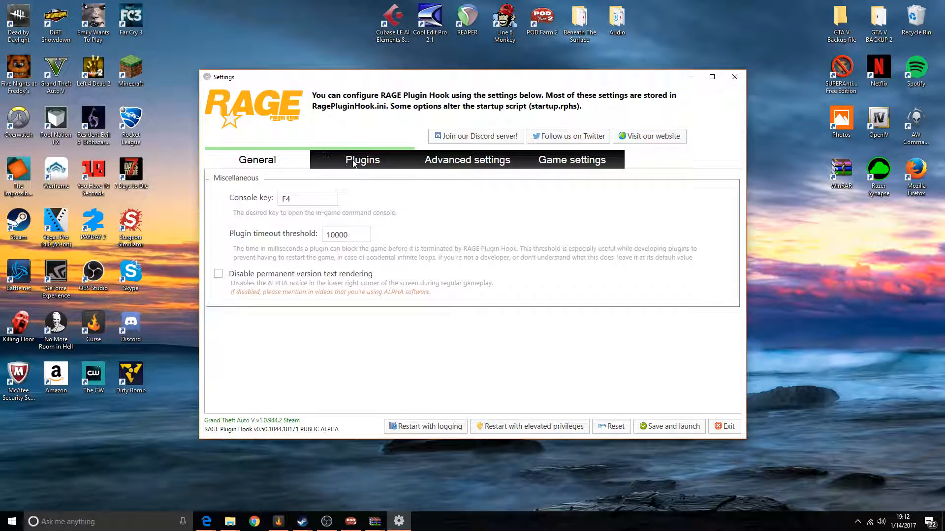
Step: Set 'Load these plugins on startup' with LSPD First Response, then view Advanced and Game settings
{"action": "left_click", "coordinate": [362, 159]}
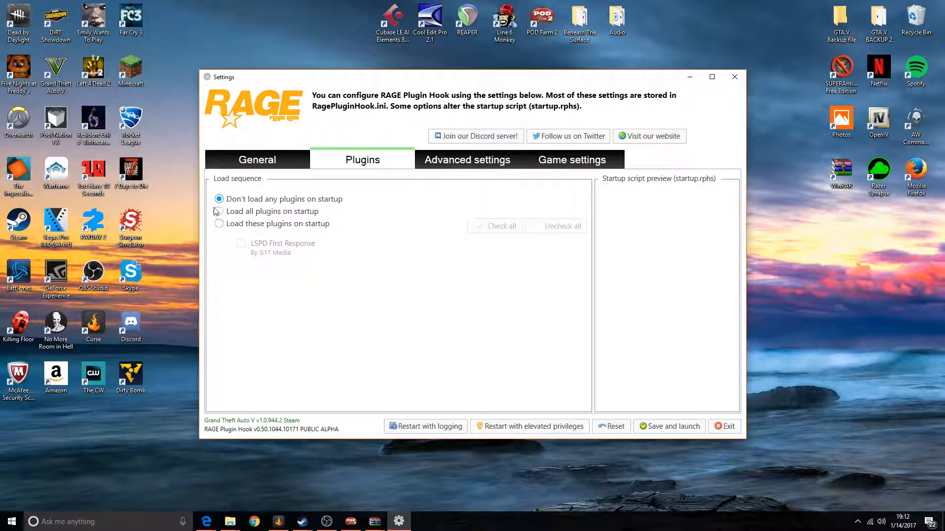
{"action": "left_click", "coordinate": [219, 224]}
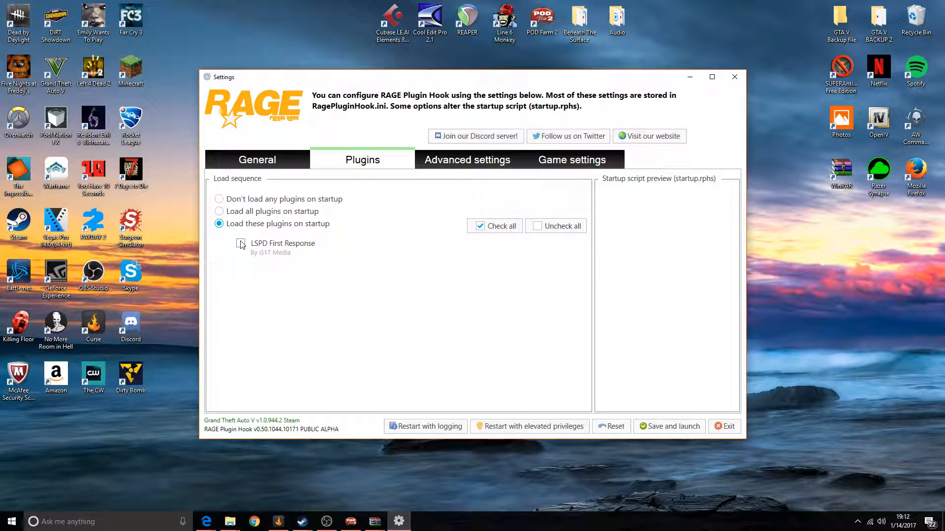
{"action": "left_click", "coordinate": [467, 160]}
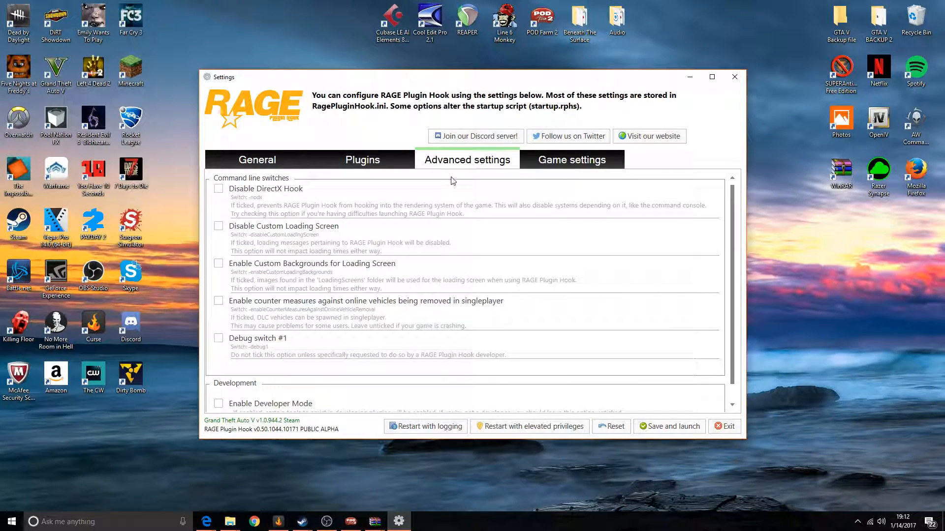
{"action": "mouse_move", "coordinate": [568, 173]}
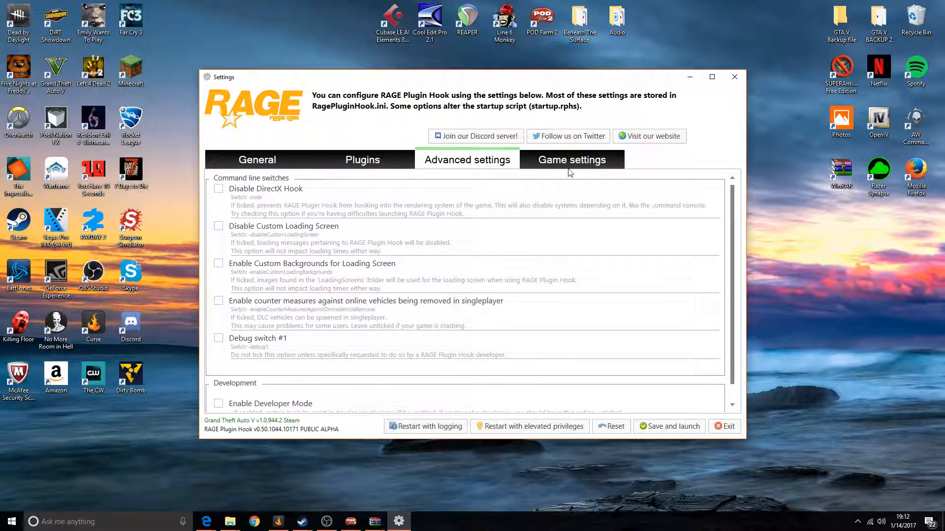
{"action": "left_click", "coordinate": [571, 160]}
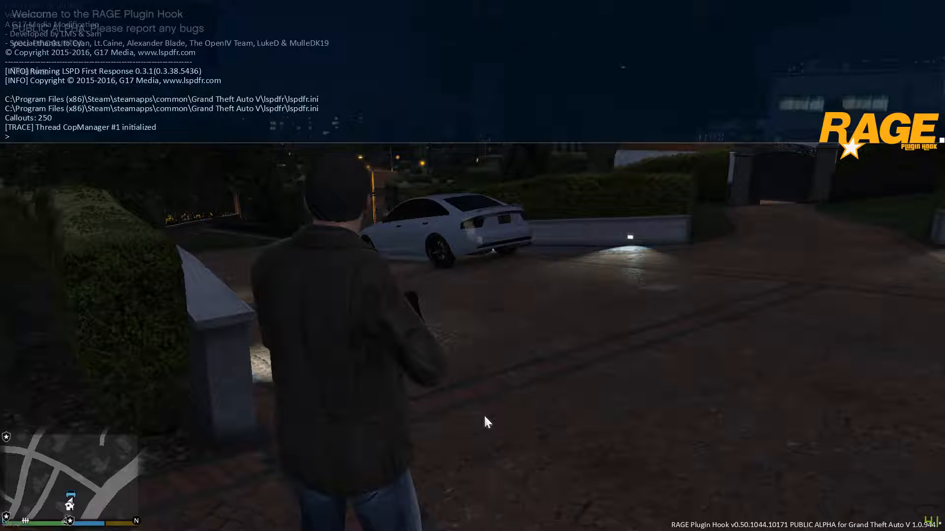
Step: Run ForceDuty in the RAGE console to go on duty, keeping the current character
{"action": "type", "text": "force"}
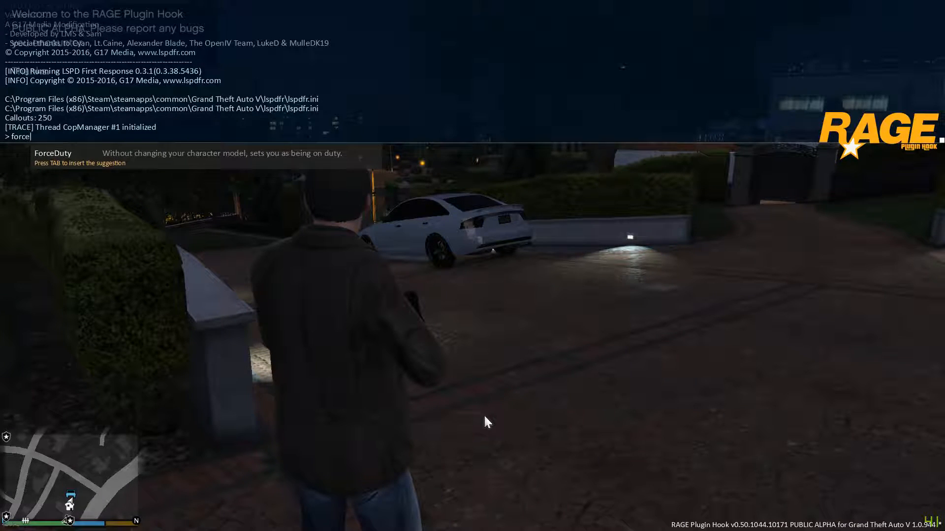
{"action": "key", "text": "enter"}
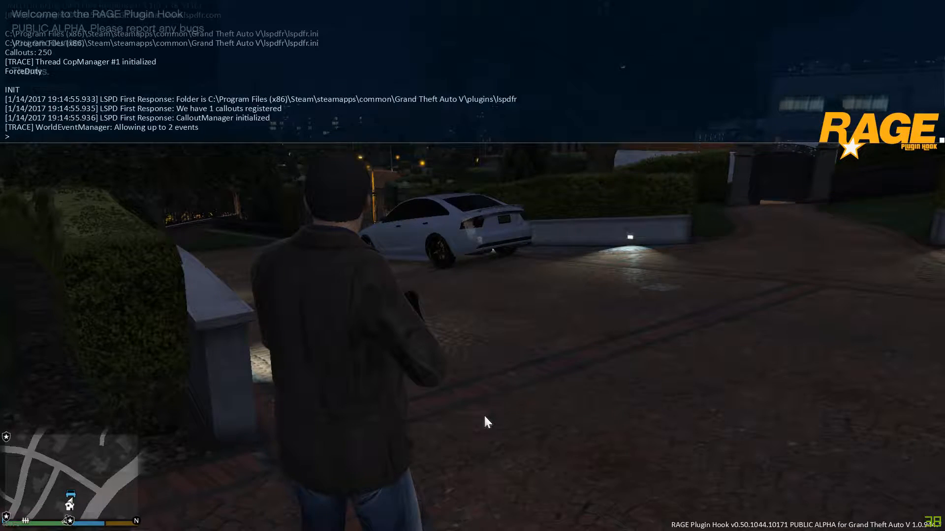